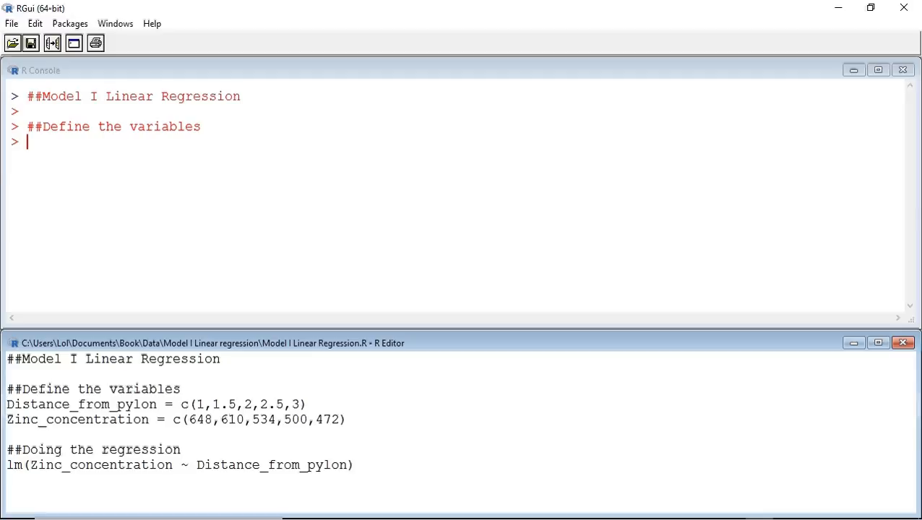
# Run the script lines defining Distance_from_pylon and Zinc_concentration, the regression comment and the lm call
pyautogui.press('Return')
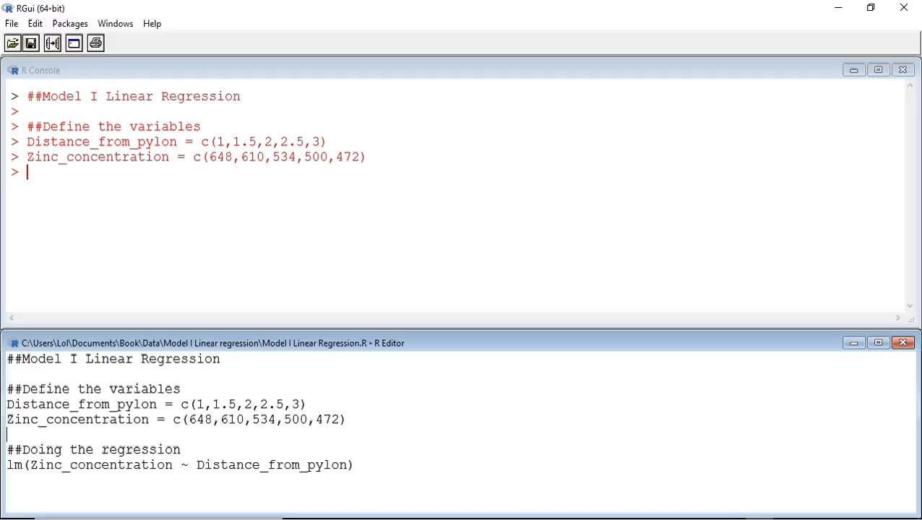
pyautogui.press('Return')
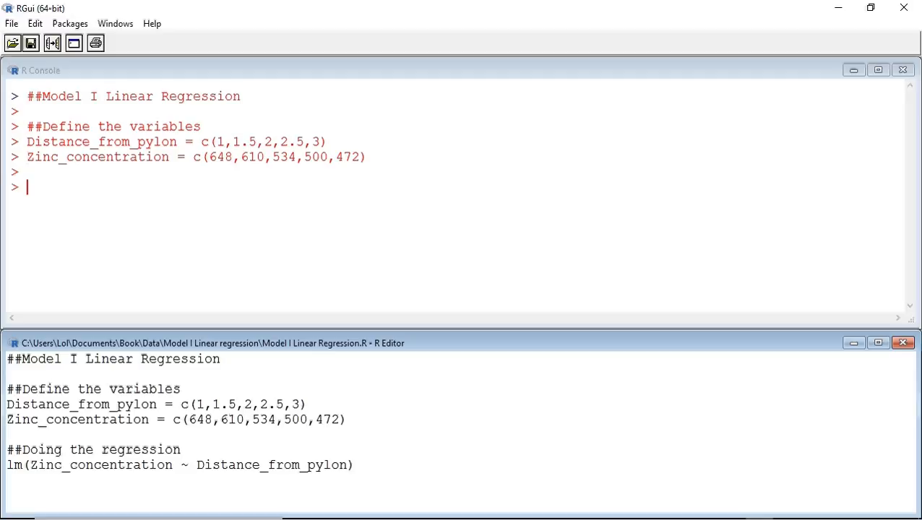
pyautogui.press('Return')
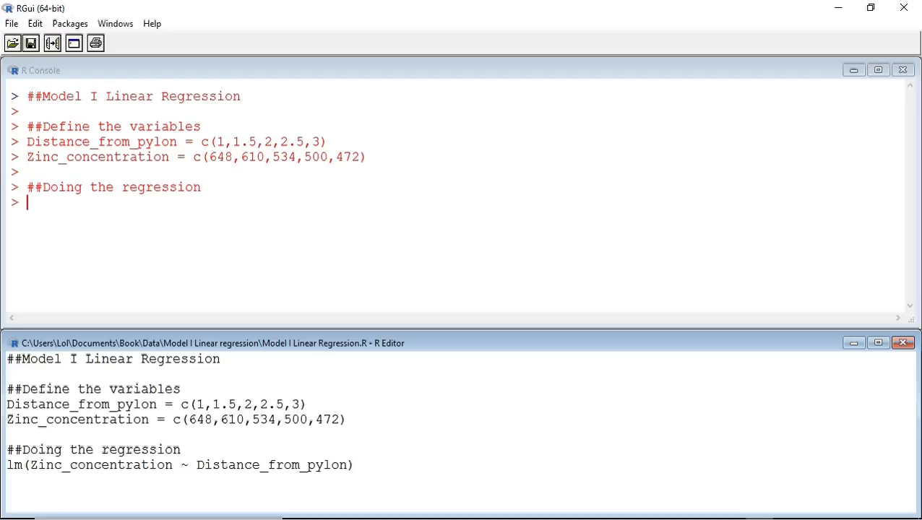
pyautogui.press('Return')
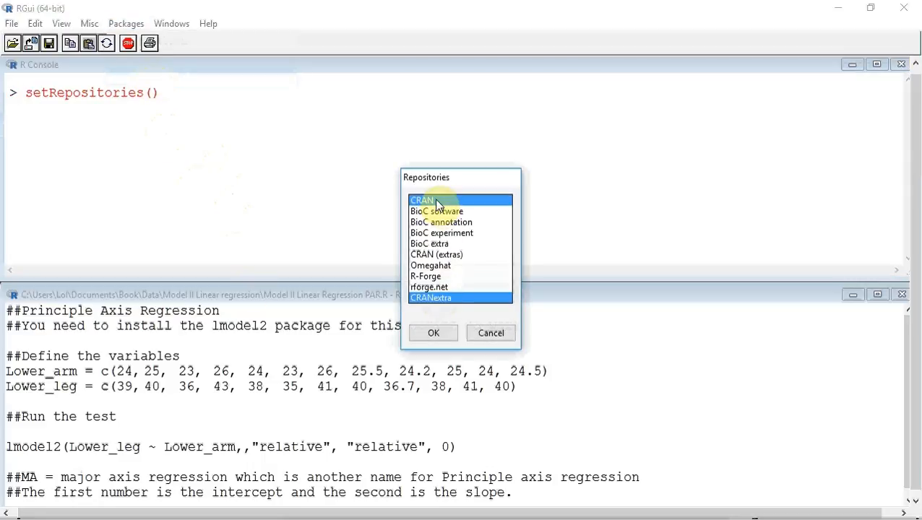
# Confirm the repositories and set the CRAN mirror to UK (Bristol)
pyautogui.click(433, 332)
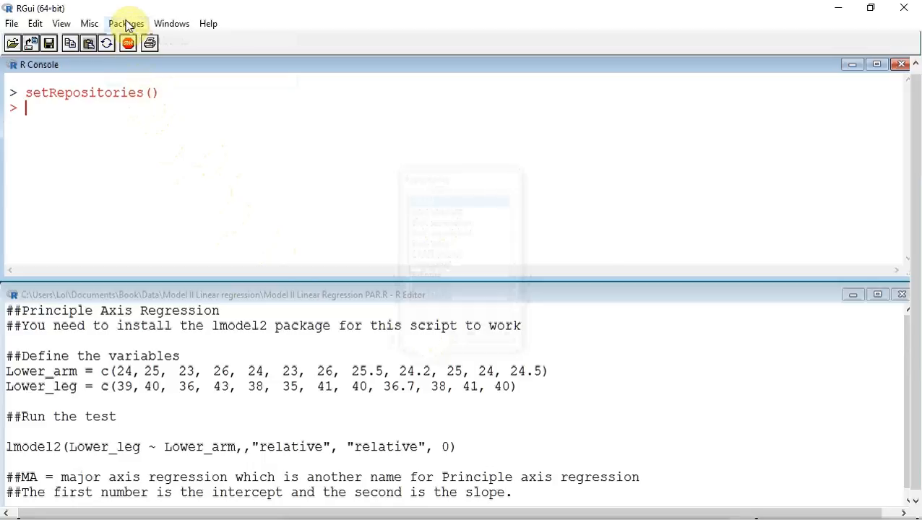
pyautogui.click(126, 23)
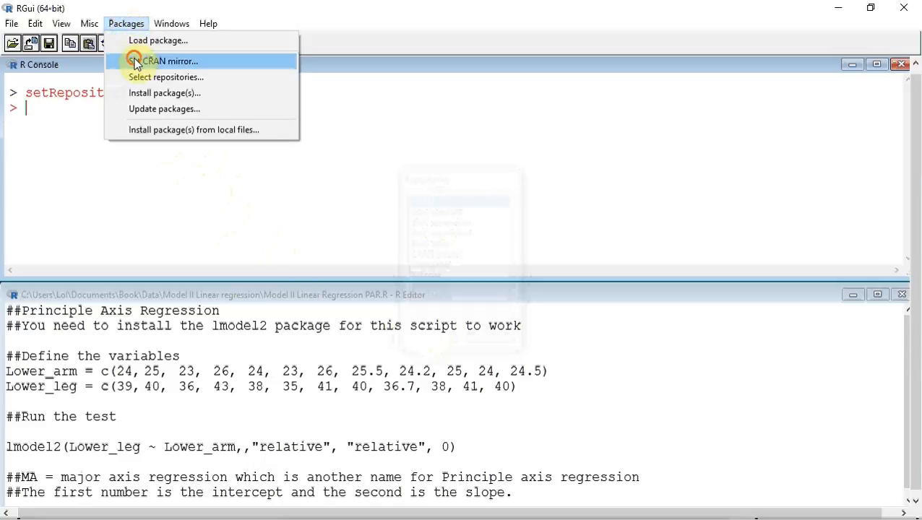
pyautogui.click(170, 61)
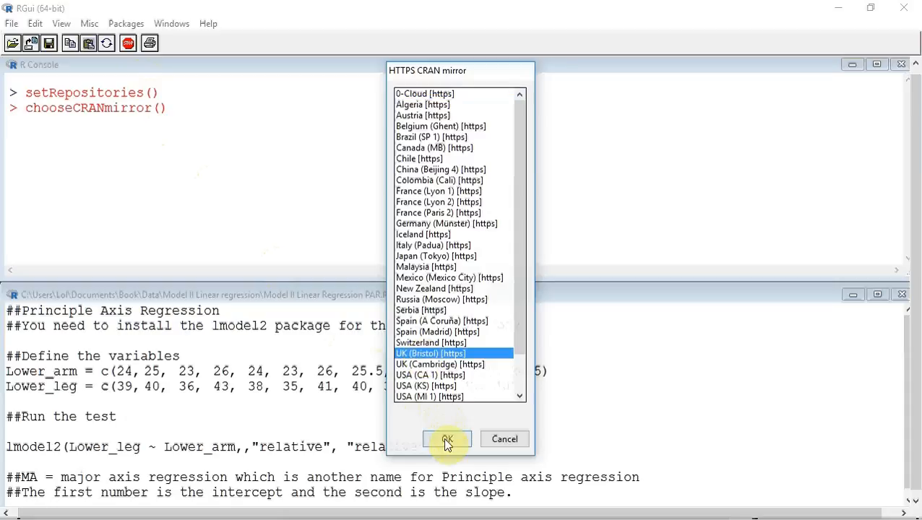
pyautogui.click(447, 440)
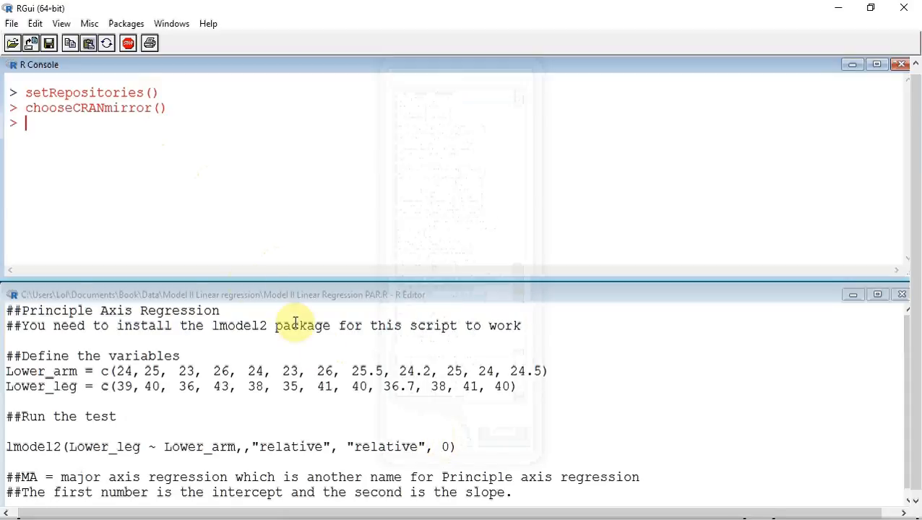
# Install the lmodel2 package from CRAN via Packages > Install package(s)
pyautogui.click(125, 23)
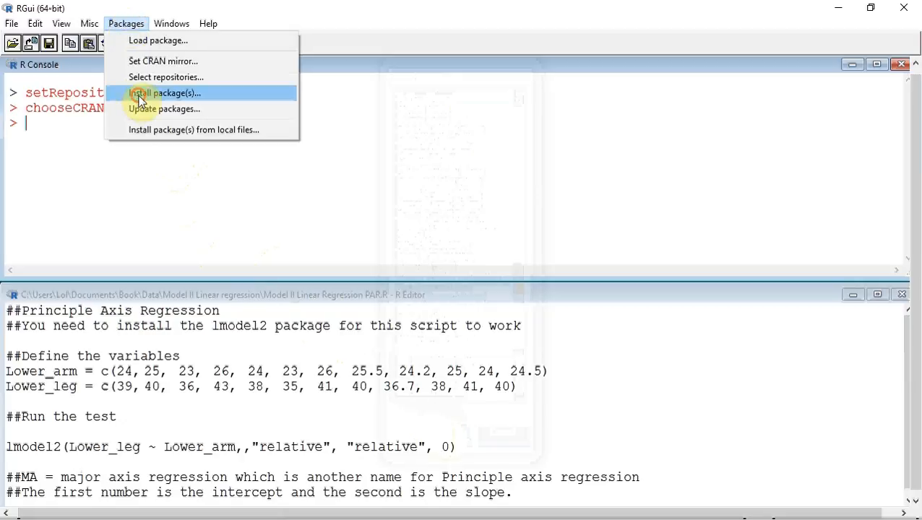
pyautogui.click(165, 92)
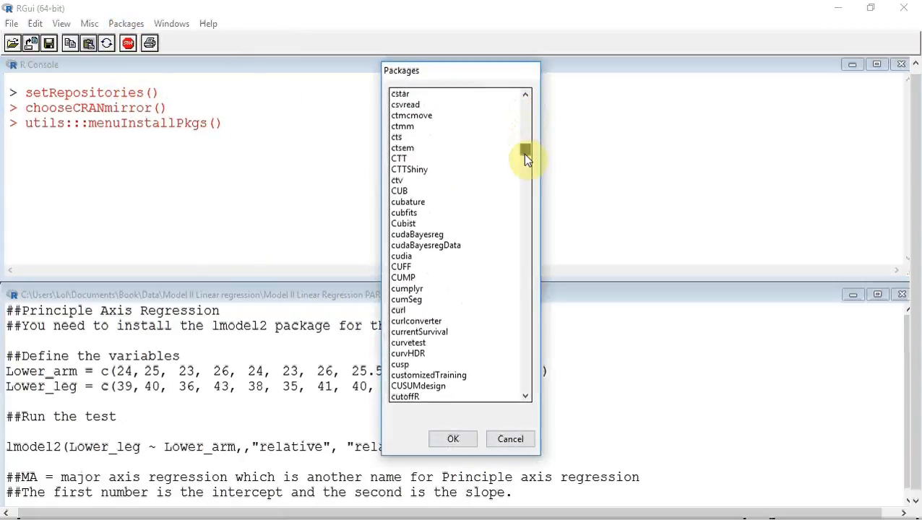
pyautogui.scroll(-3)
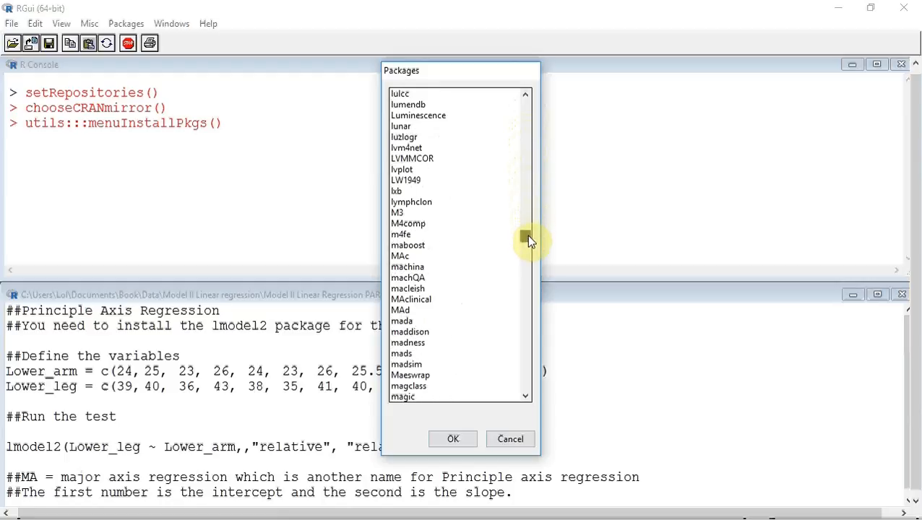
pyautogui.scroll(3)
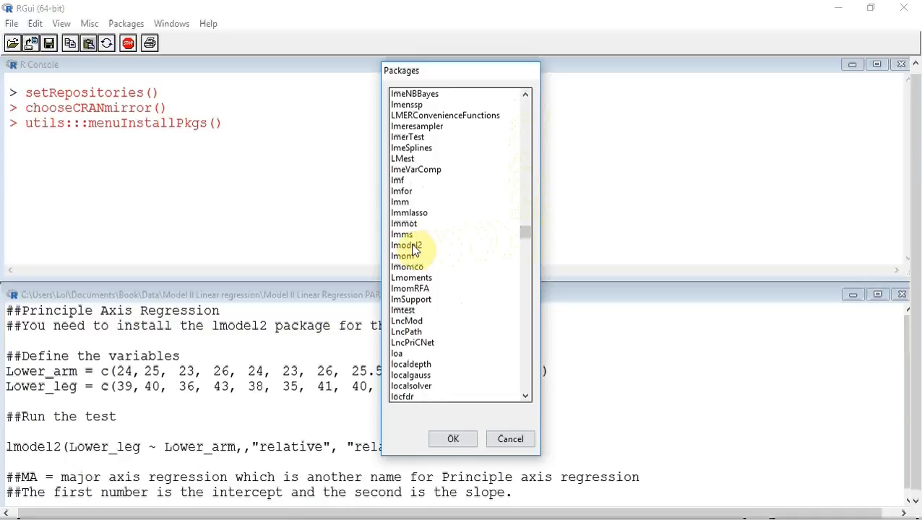
pyautogui.click(408, 245)
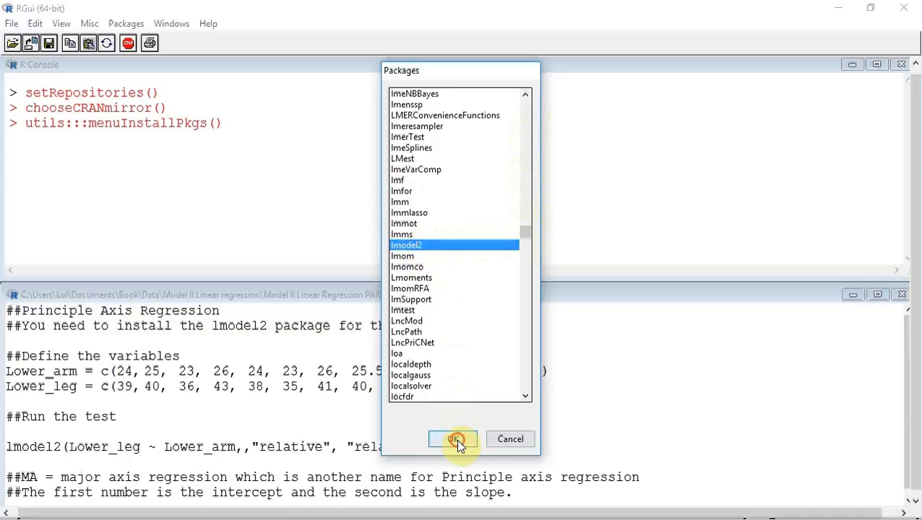
pyautogui.click(453, 439)
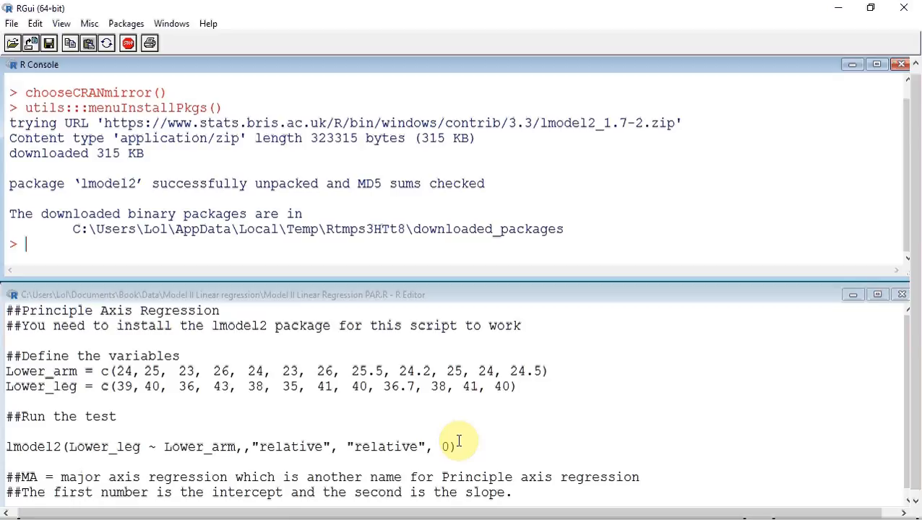
pyautogui.moveTo(144, 79)
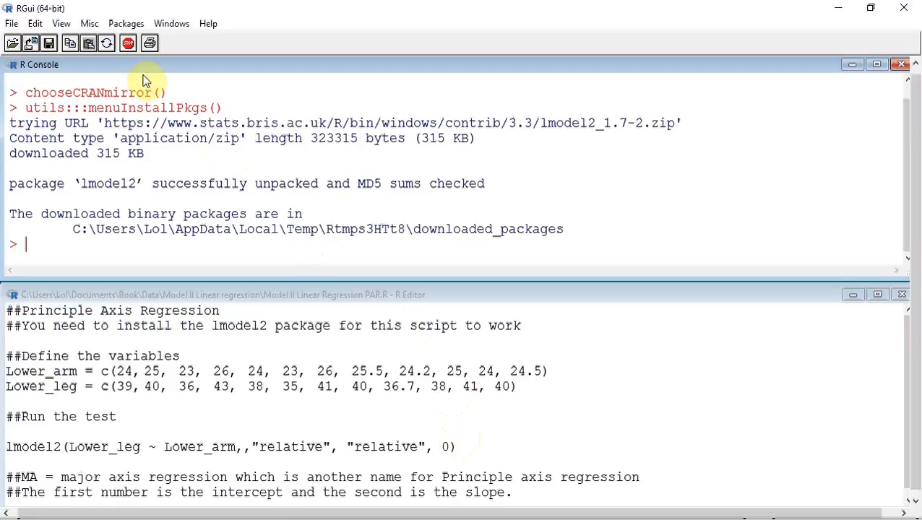
# Load the lmodel2 package into the session via Packages > Load package
pyautogui.click(126, 23)
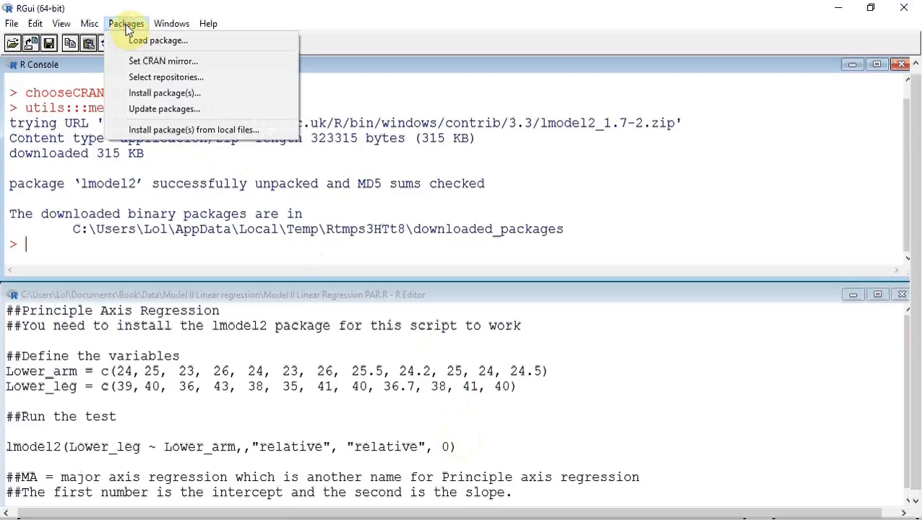
pyautogui.click(156, 40)
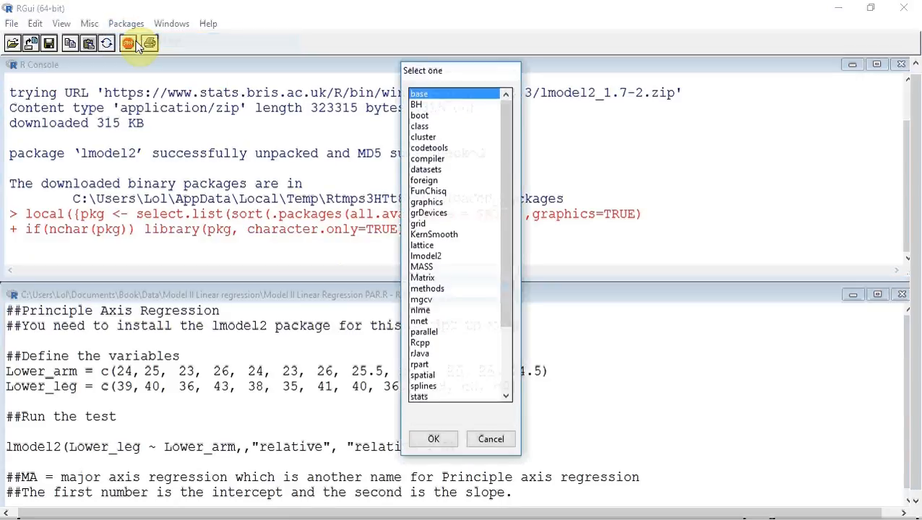
pyautogui.moveTo(454, 238)
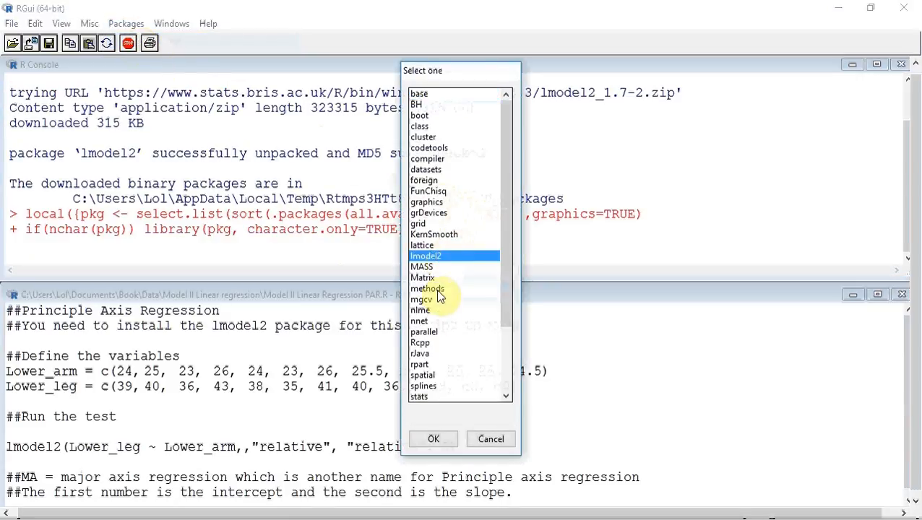
pyautogui.click(433, 439)
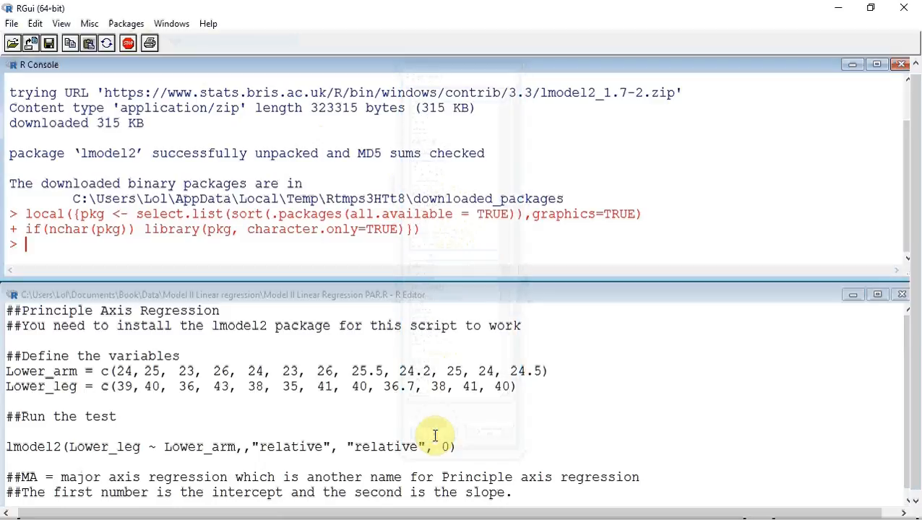
pyautogui.moveTo(306, 378)
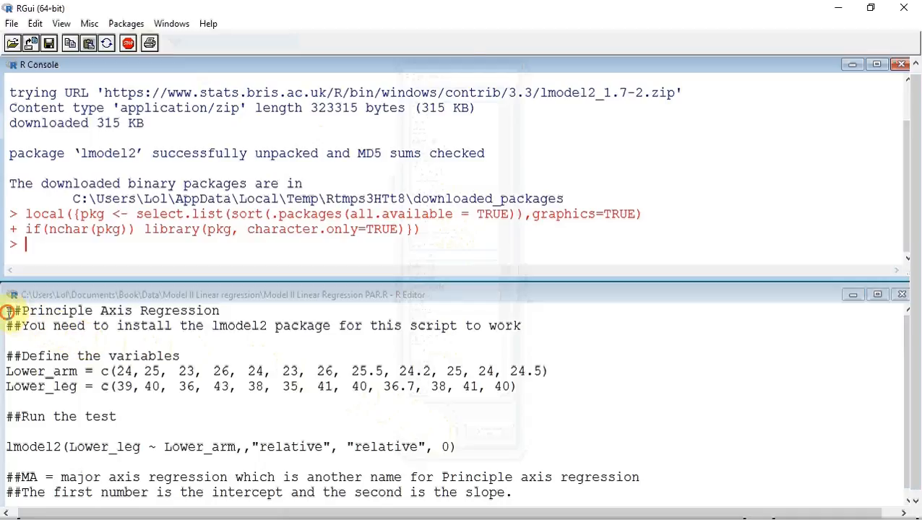
# Run the script to define Lower_arm and Lower_leg and produce the lmodel2 OLS, MA, SMA and RMA intervals
pyautogui.click(216, 295)
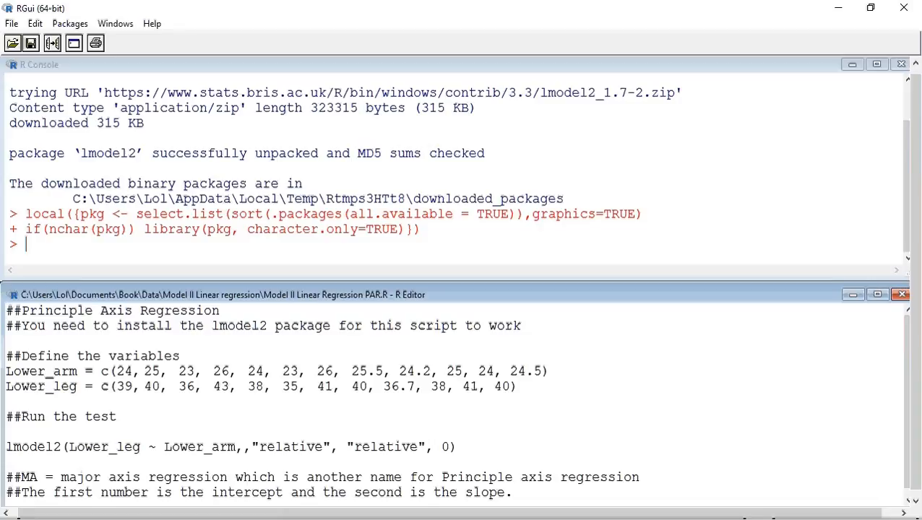
pyautogui.press('Return')
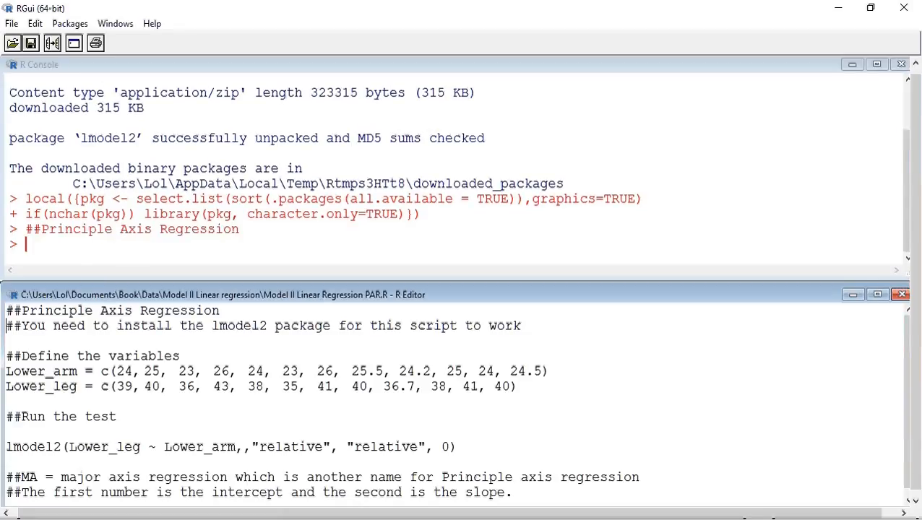
pyautogui.press('Return')
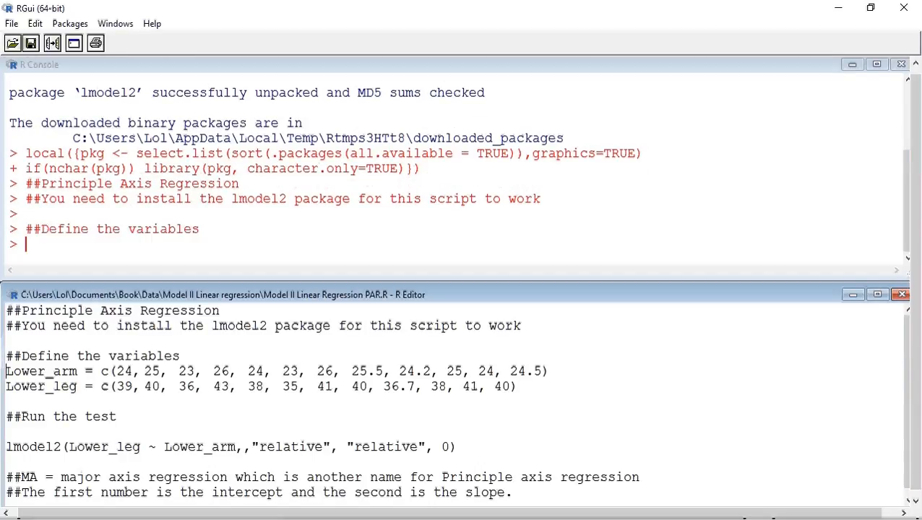
pyautogui.press('Return')
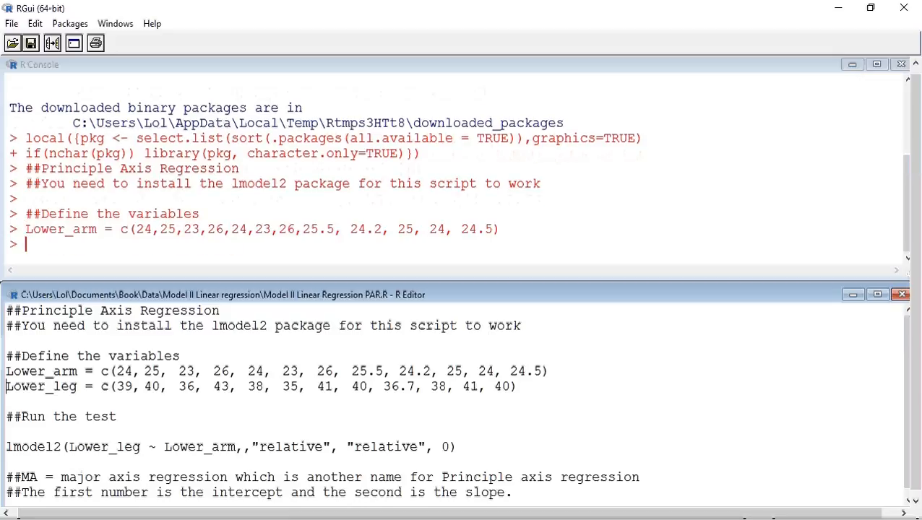
pyautogui.press('Return')
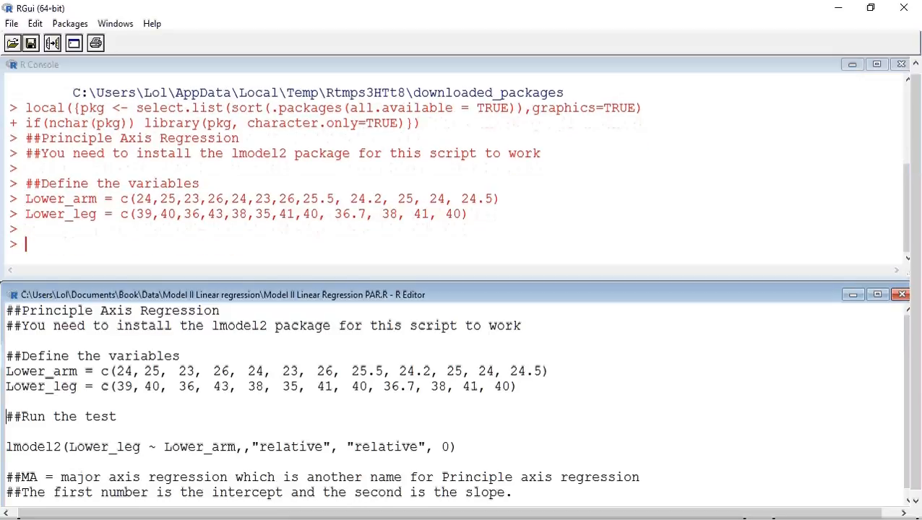
pyautogui.press('Return')
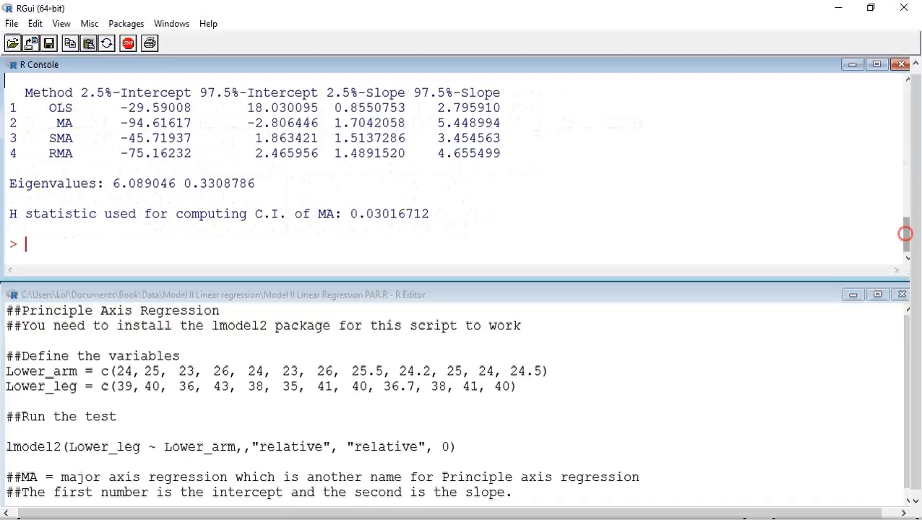
pyautogui.scroll(3)
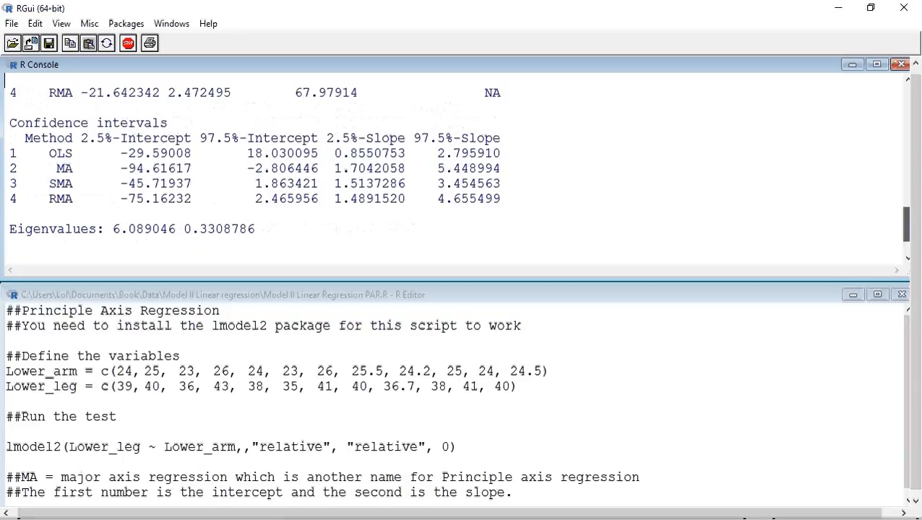
pyautogui.scroll(3)
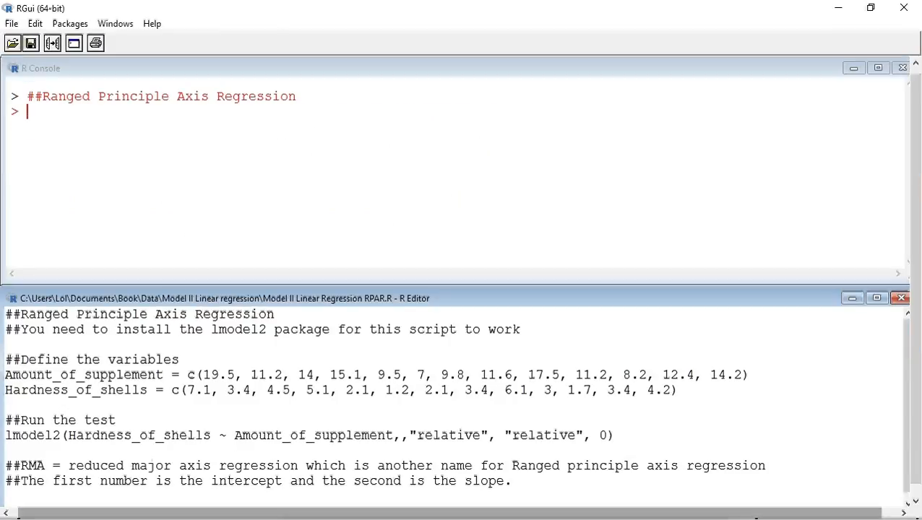
# Run the install-note and Define the variables comment lines of the Ranged Principle Axis script
pyautogui.press('Return')
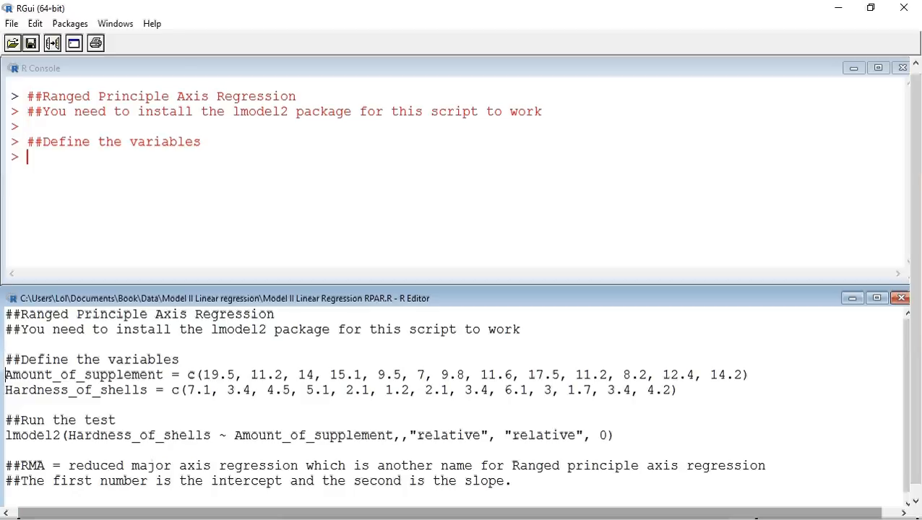